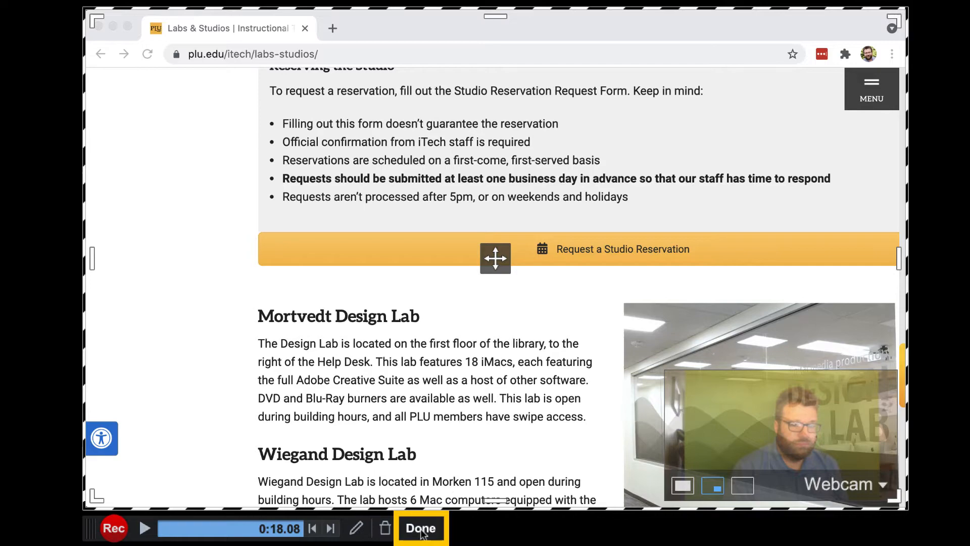
Finish the 18-second lab webpage recording and get past the What's Next choices
left_click(420, 527)
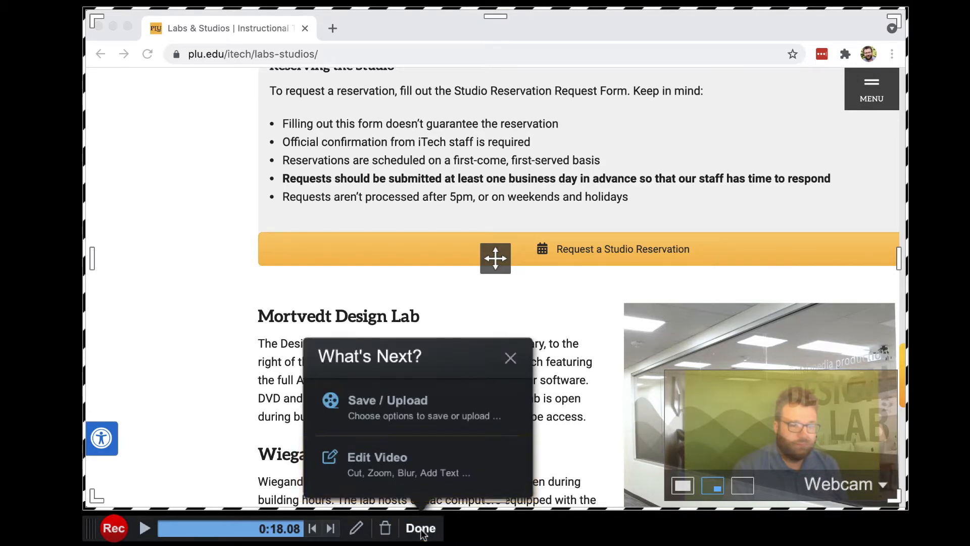
left_click(419, 527)
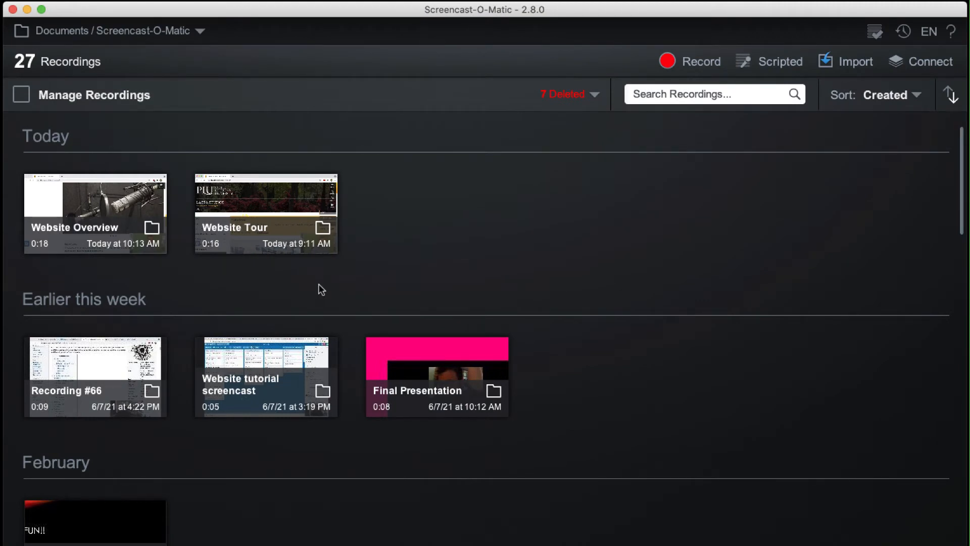
mouse_move(122, 234)
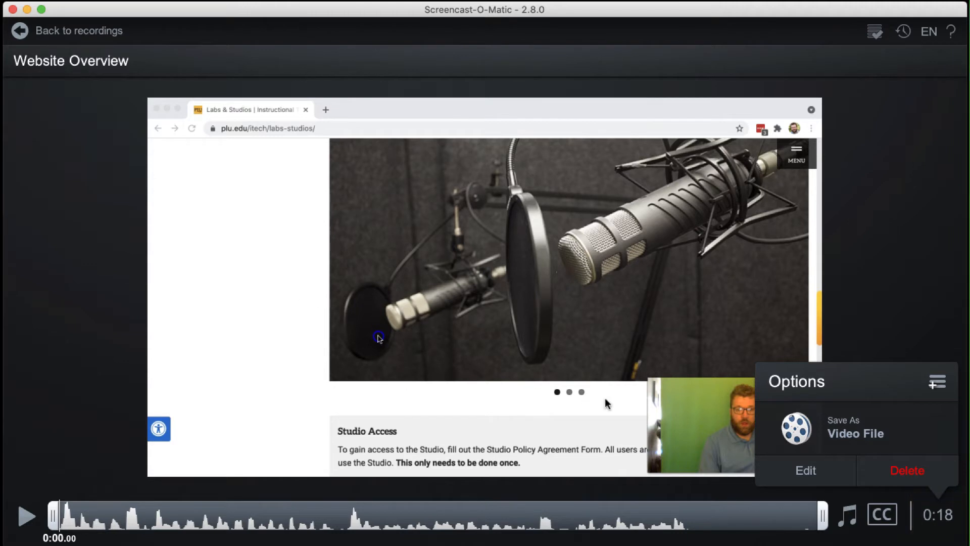
Open Website Overview in the video editor, play the preview, and select the webcam overlay
left_click(804, 470)
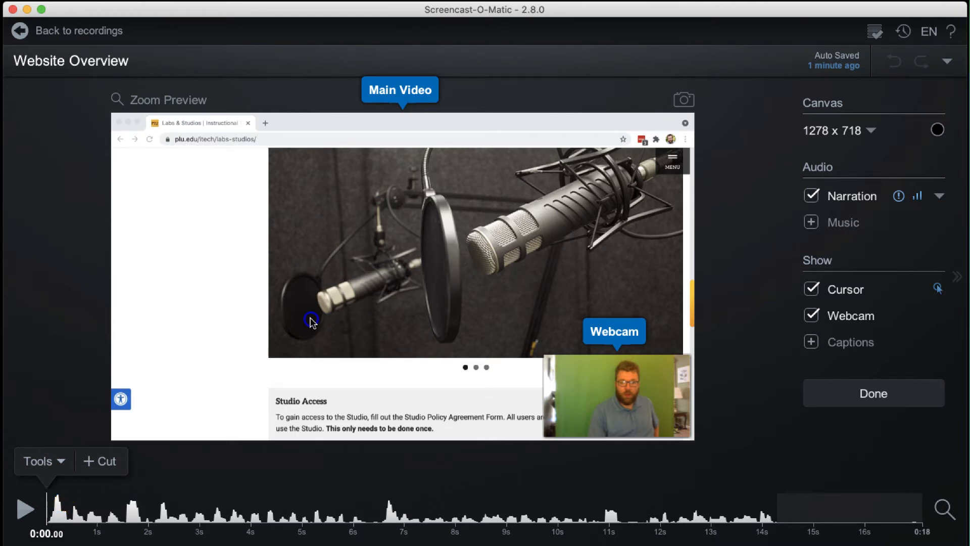
left_click(24, 509)
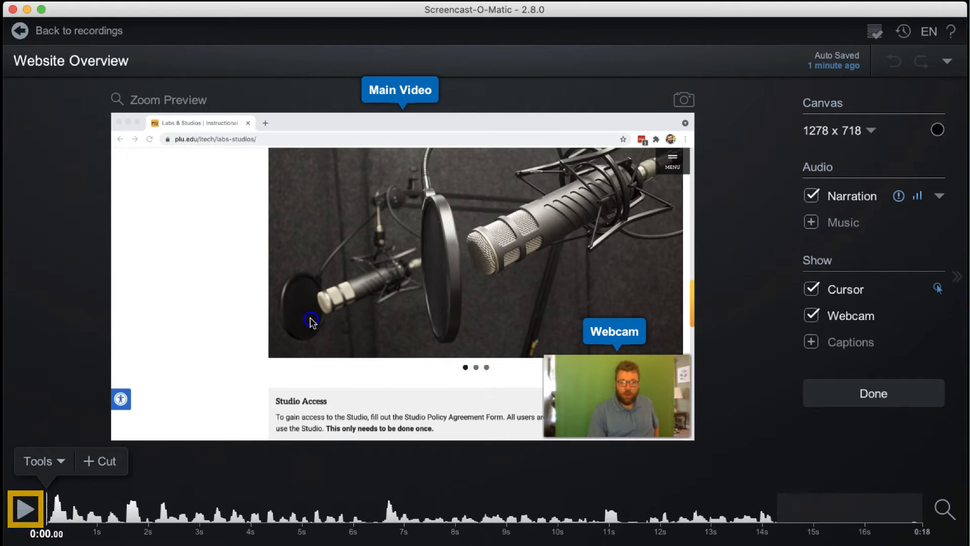
key("space")
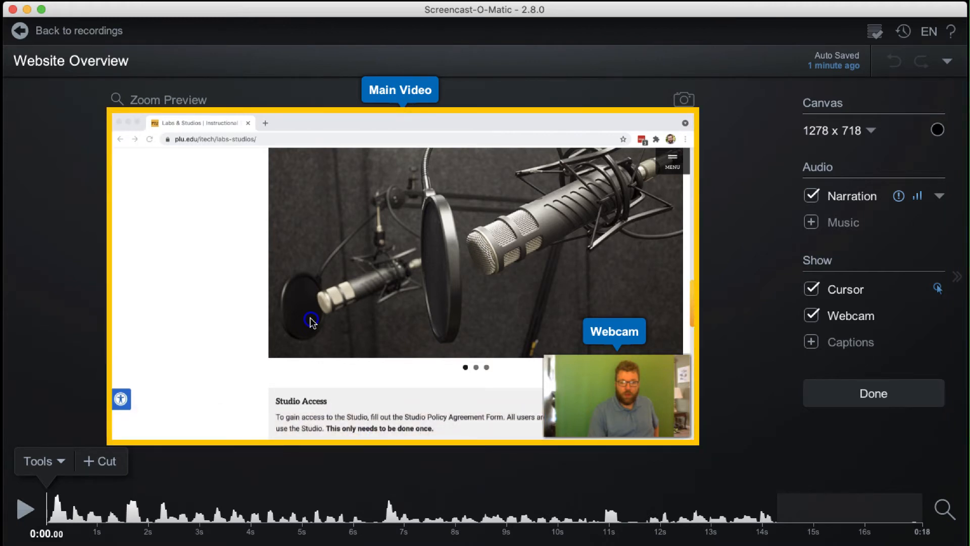
left_click(615, 396)
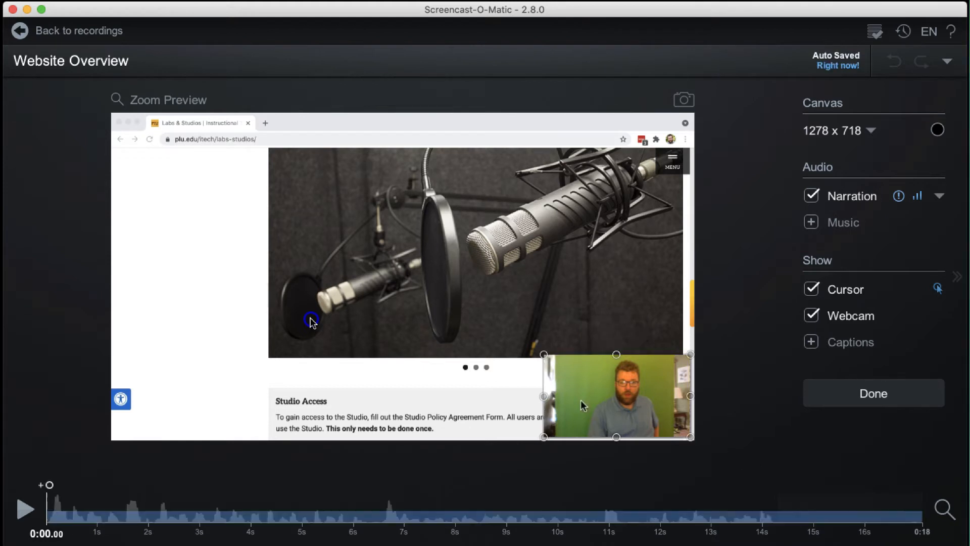
Drag the webcam overlay to the top-left corner, enlarge it, and confirm in Modify Webcam
left_click_drag(615, 396, 190, 169)
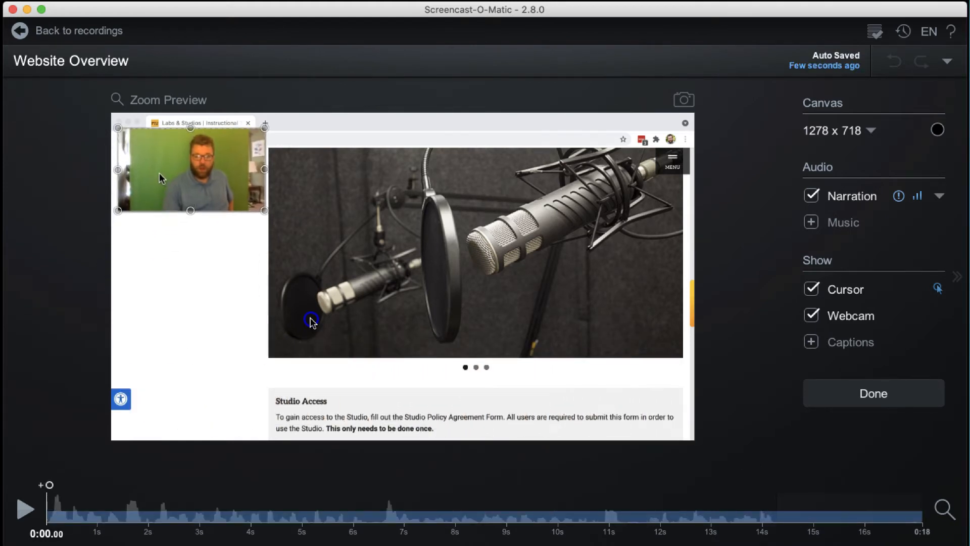
left_click(190, 168)
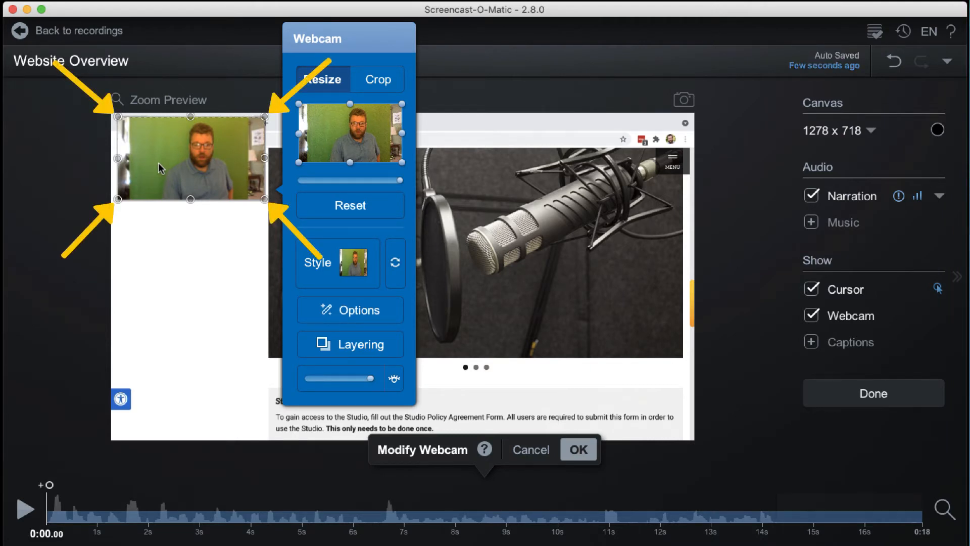
left_click(577, 449)
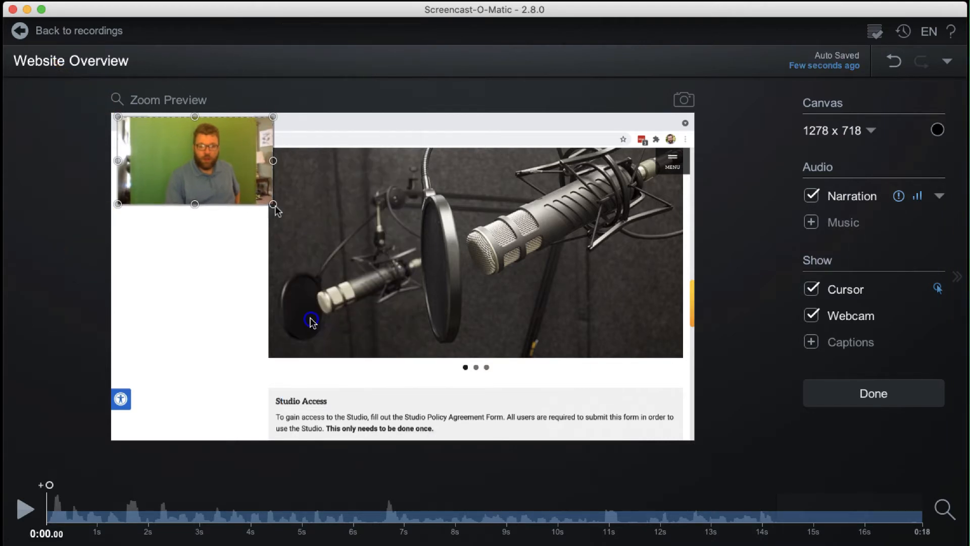
left_click_drag(274, 204, 353, 248)
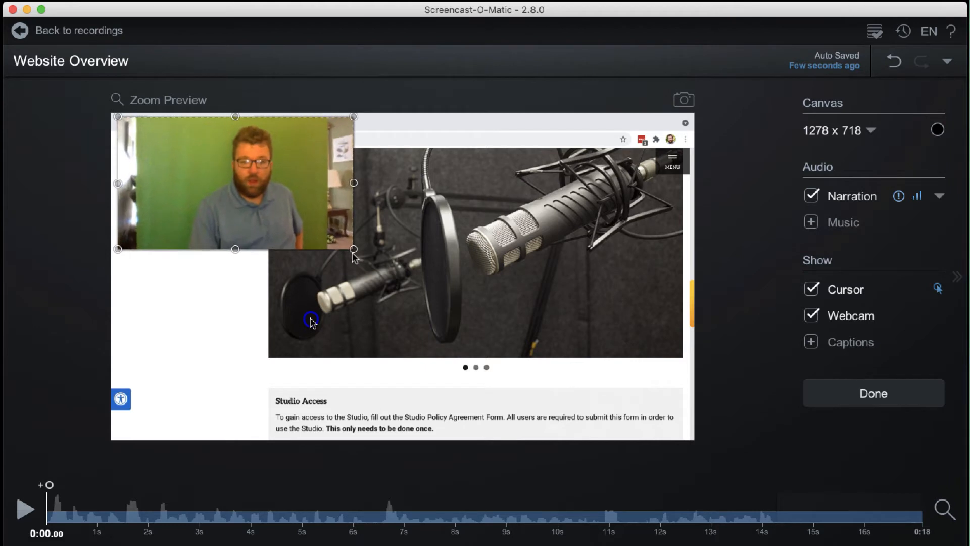
left_click(235, 182)
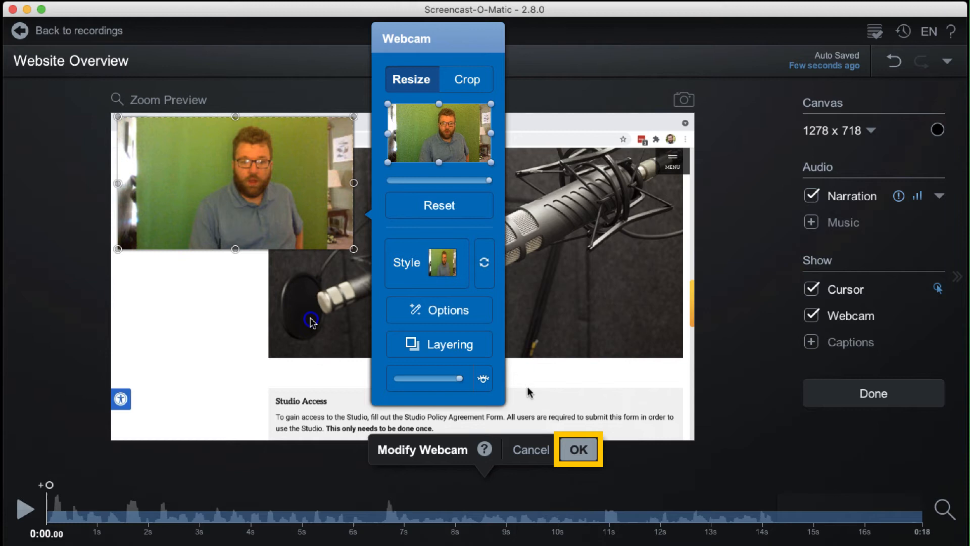
left_click(576, 448)
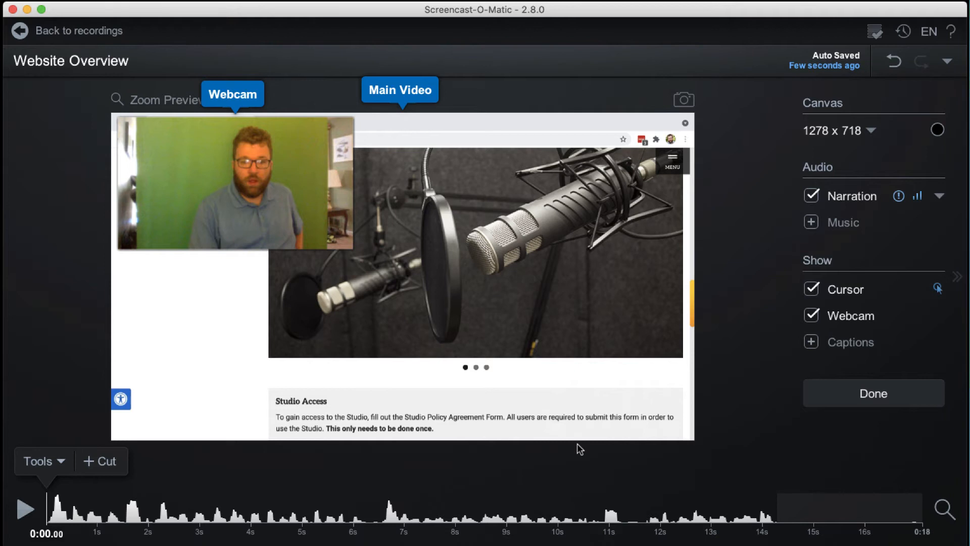
mouse_move(573, 449)
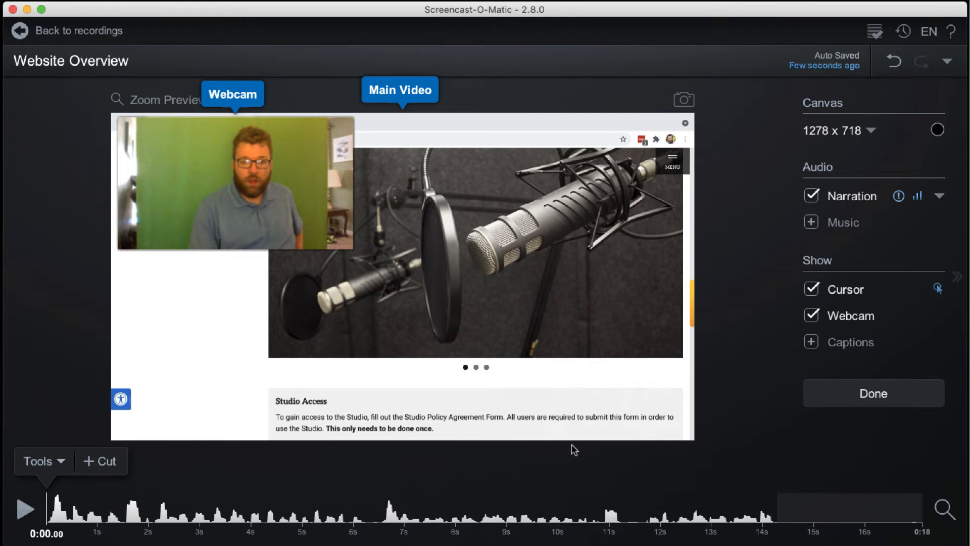
Place the playhead at 0:07.32 and open the Tools dropdown
left_click(413, 509)
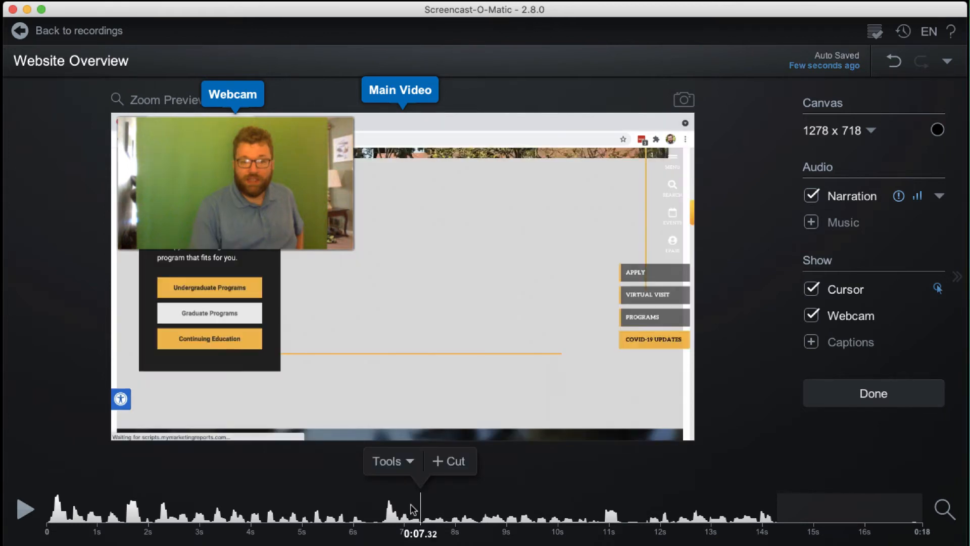
left_click(388, 461)
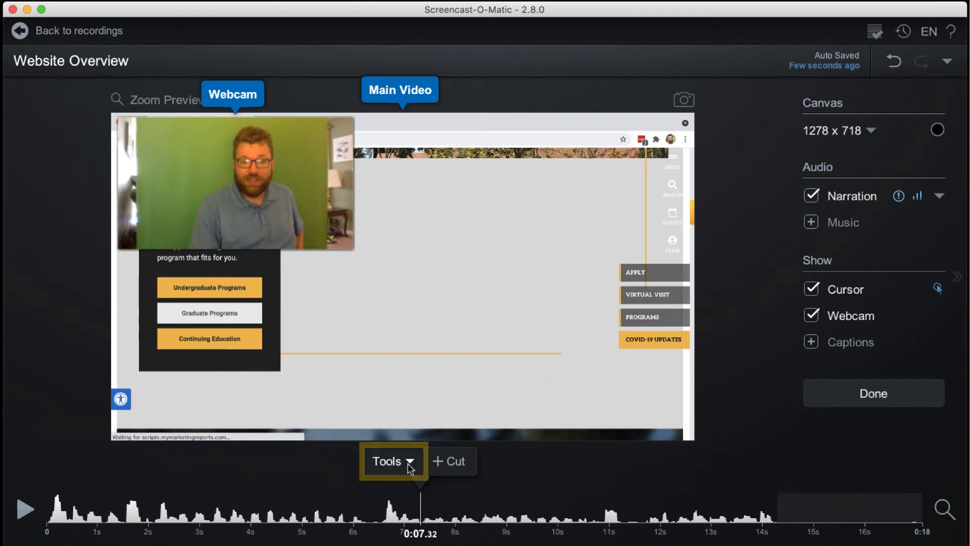
left_click(391, 460)
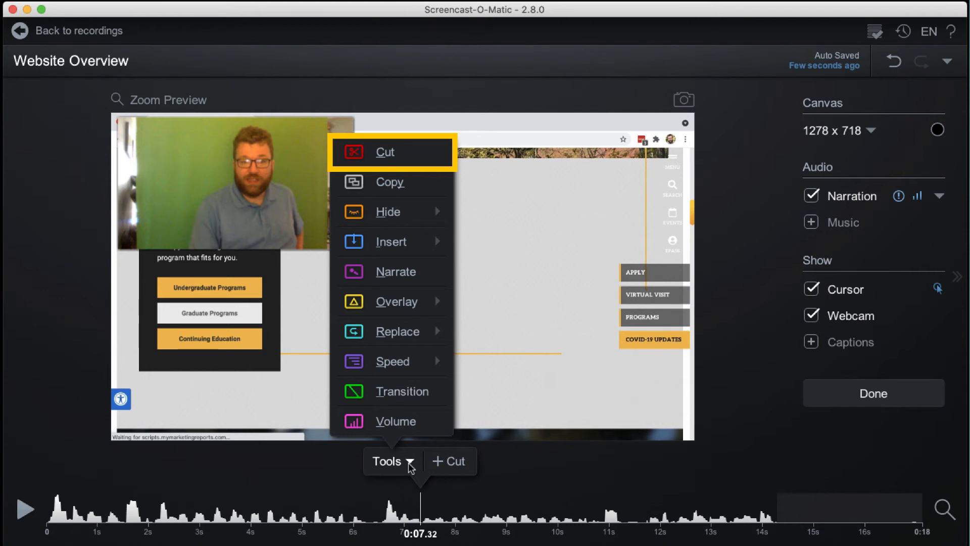
mouse_move(390, 242)
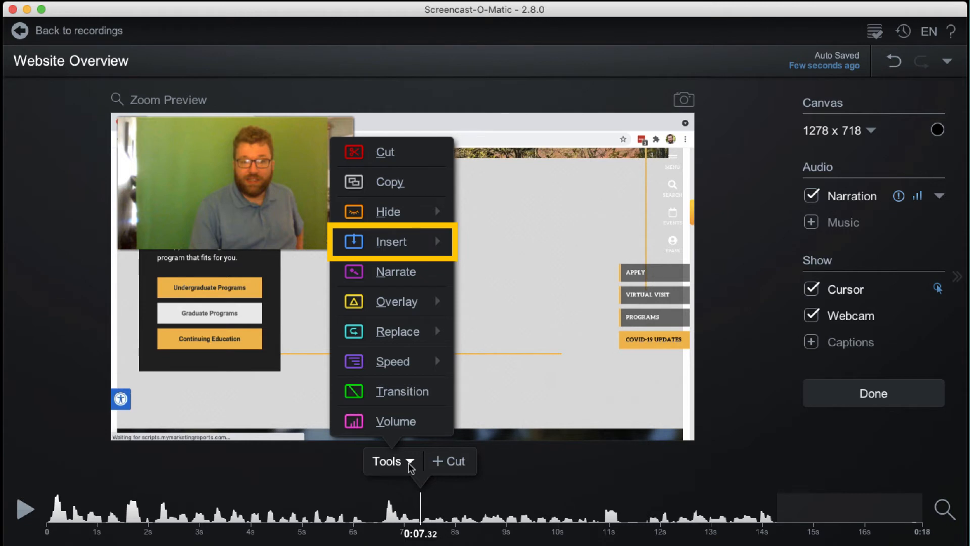
mouse_move(391, 301)
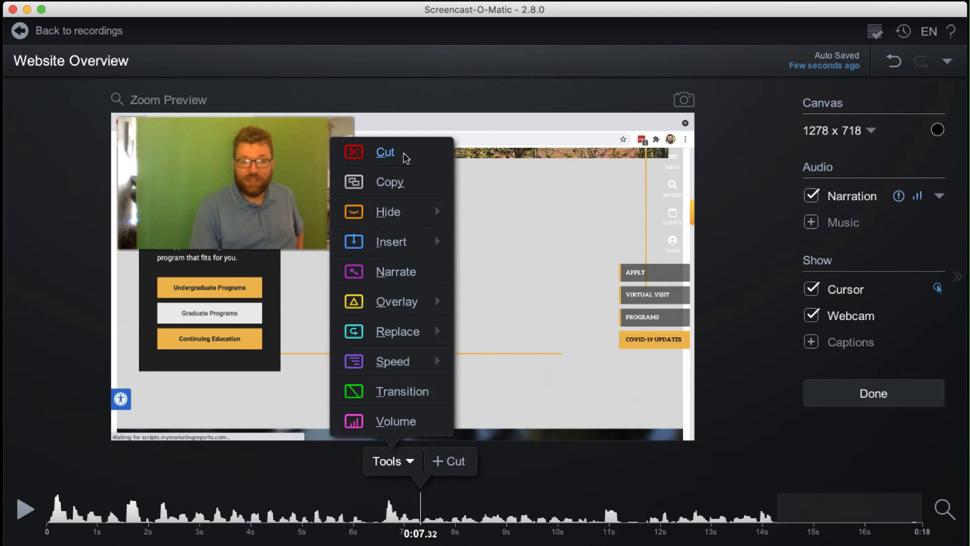
Cut a 2.56-second section near 5.84 seconds, previewing it before applying
left_click(384, 152)
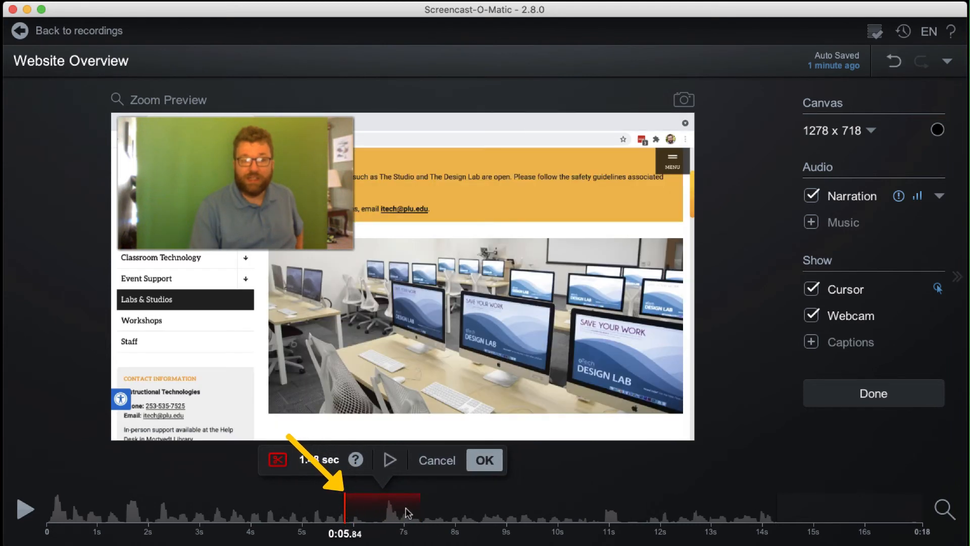
left_click_drag(402, 499, 477, 509)
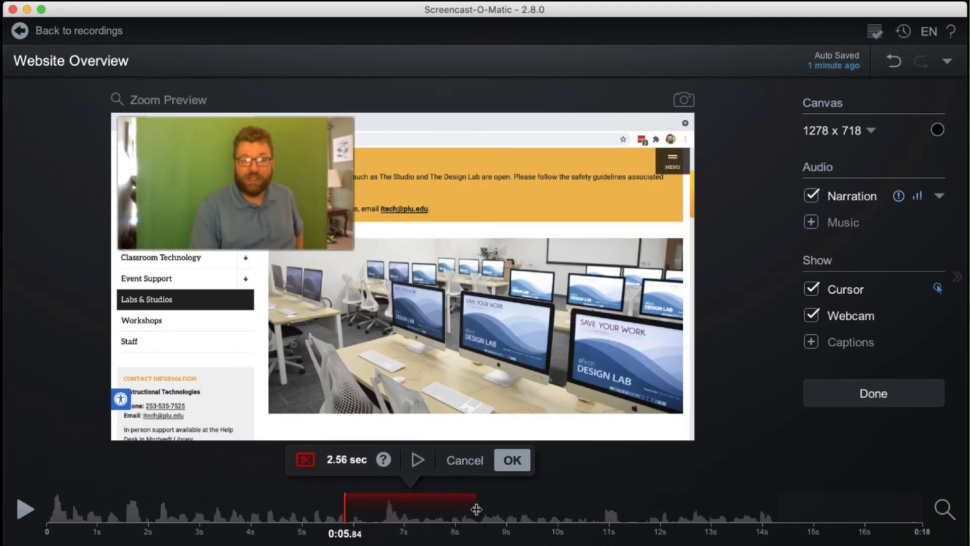
left_click(417, 459)
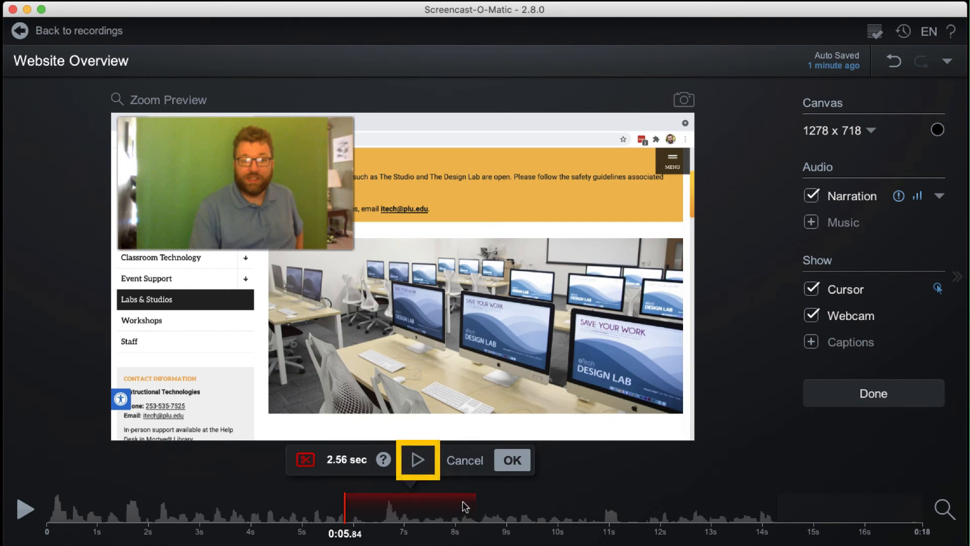
left_click(418, 460)
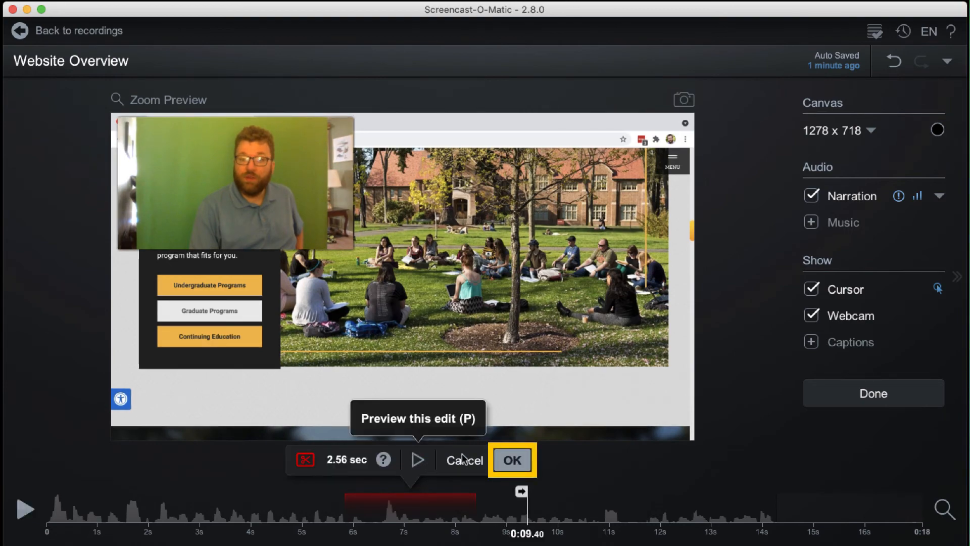
left_click(511, 460)
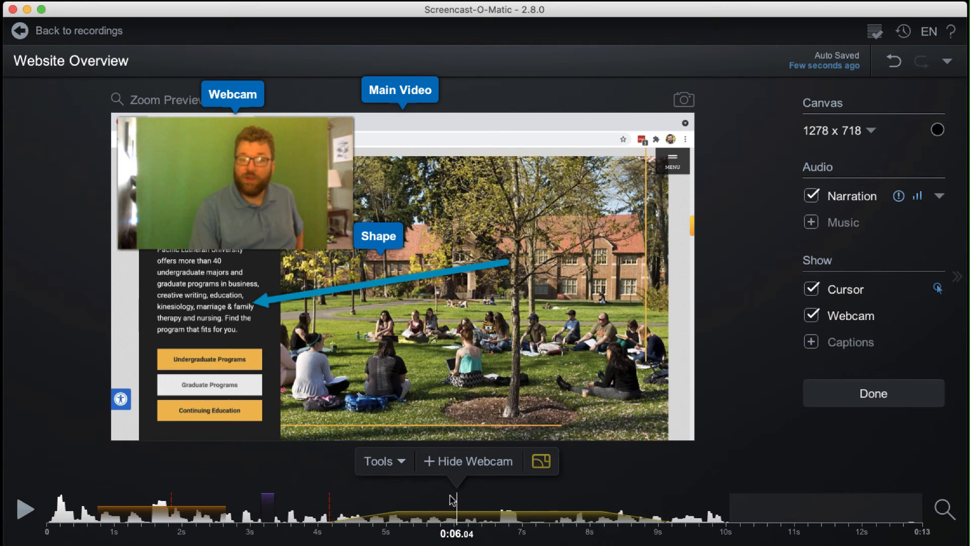
mouse_move(270, 499)
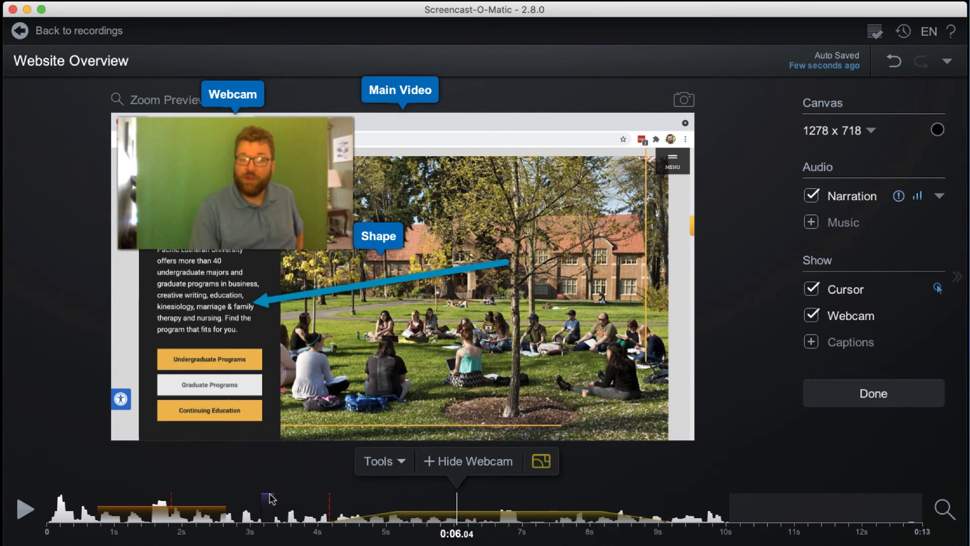
Set the speed effect at about 3.2 seconds to 4x faster
left_click(268, 499)
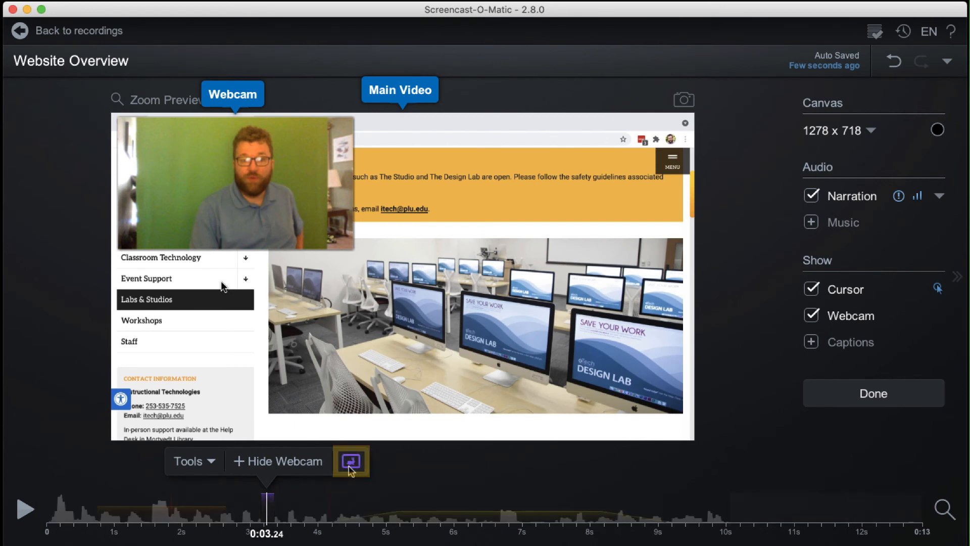
left_click(350, 461)
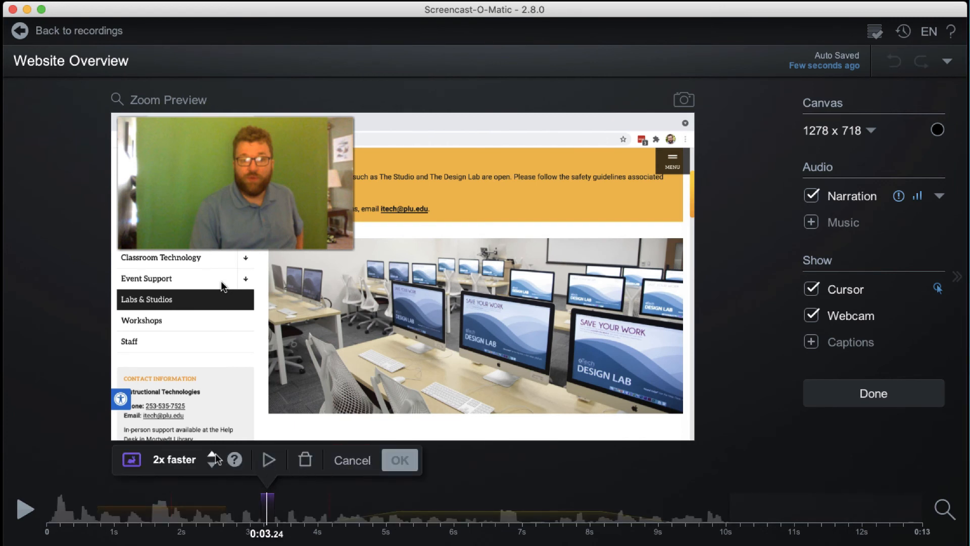
left_click(213, 456)
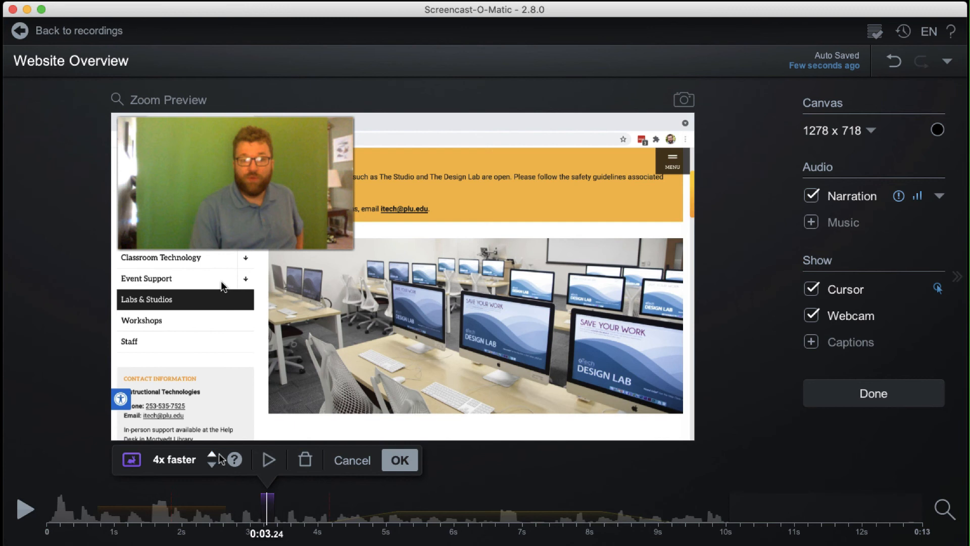
left_click(399, 460)
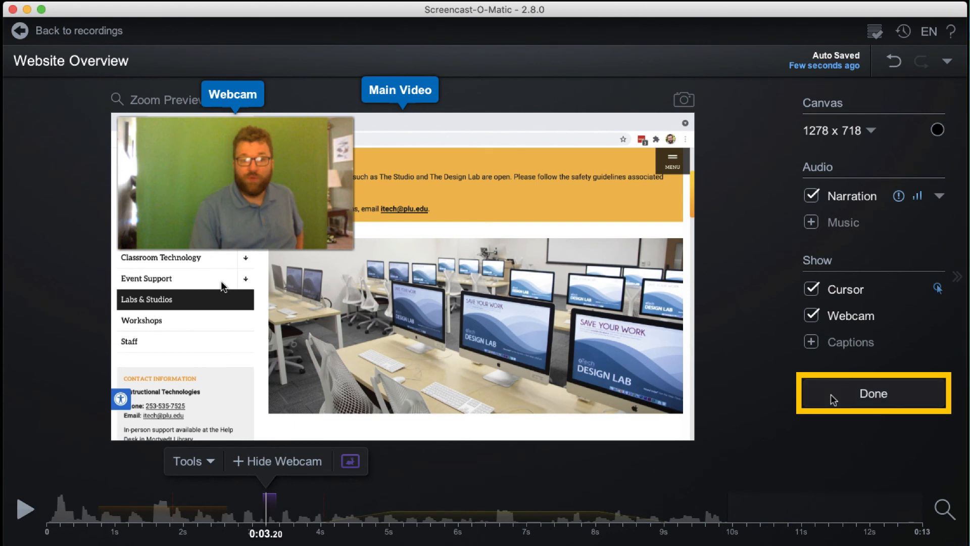
Finish editing Website Overview, returning to the player with save-as-video-file options
left_click(873, 392)
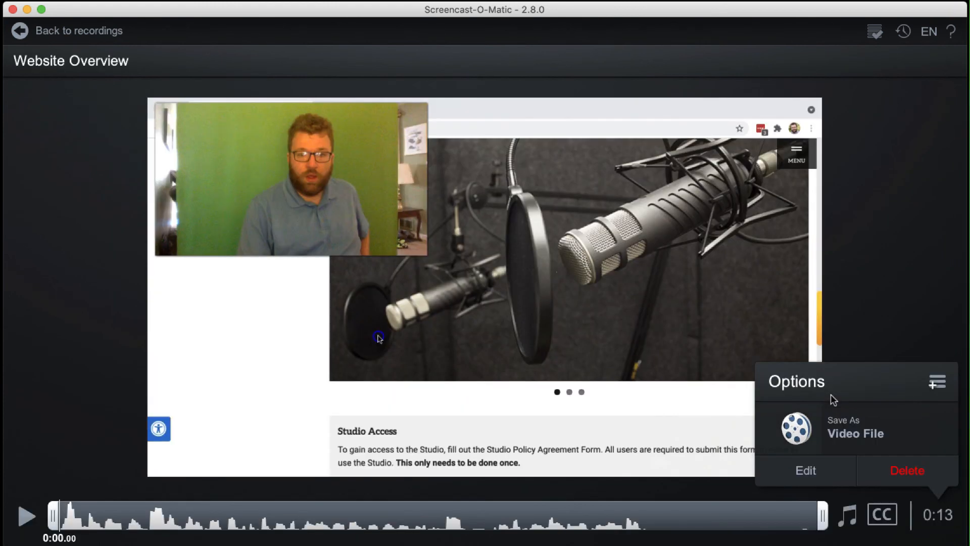